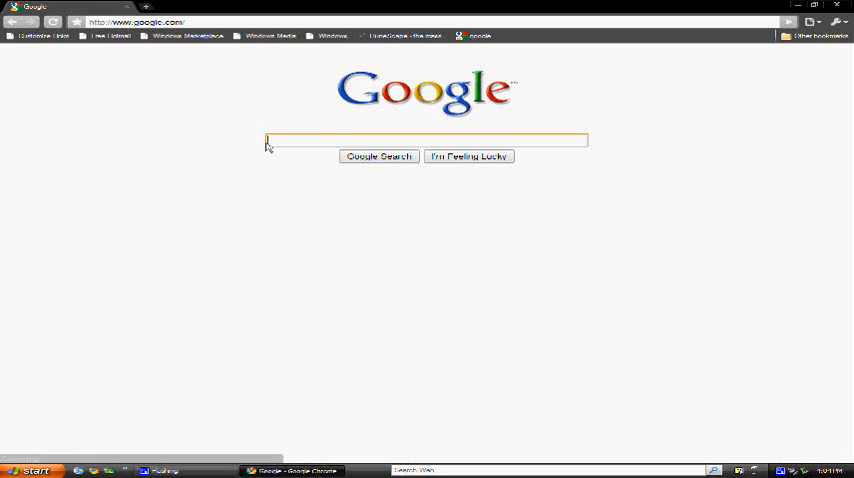
Step: Search Google for 'addictinggames' using the addictinggames.com suggestion
type("ad")
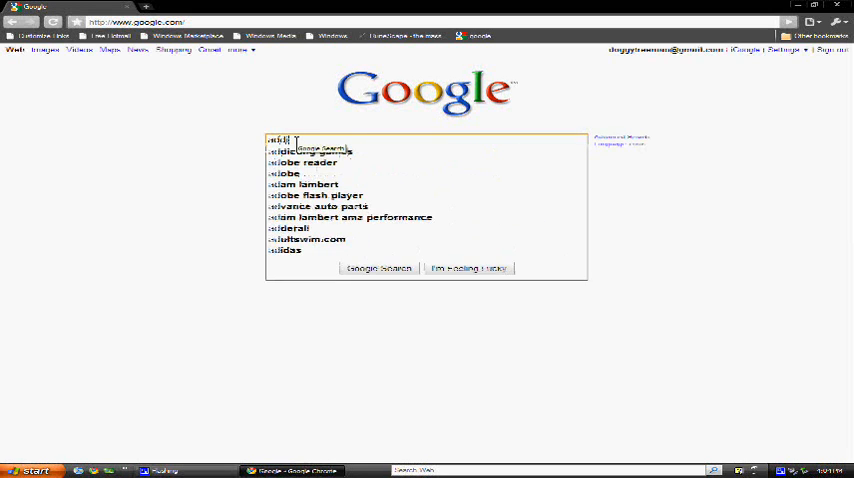
type("addictinggames")
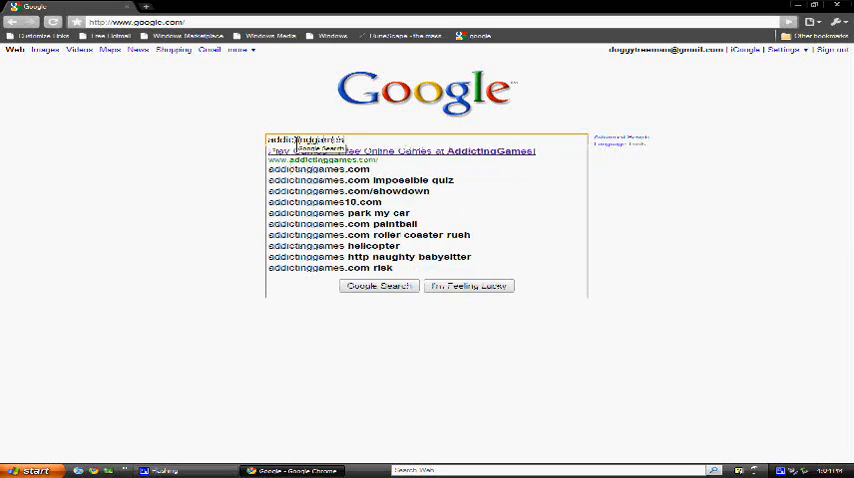
left_click(378, 286)
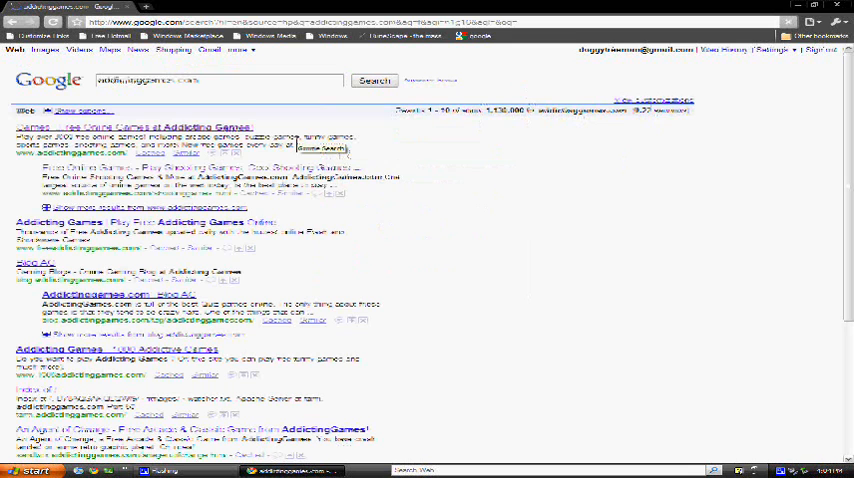
Step: Open the Addicting Games site from the results and scroll down its home page
left_click(45, 126)
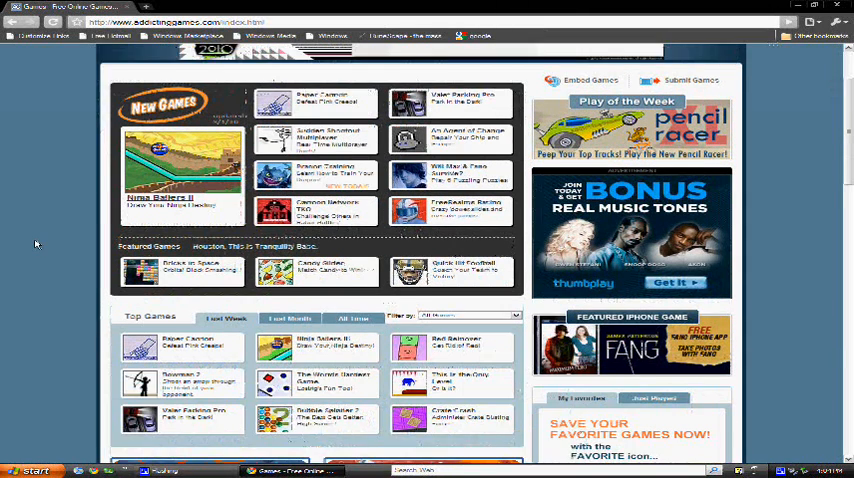
scroll("down", 3)
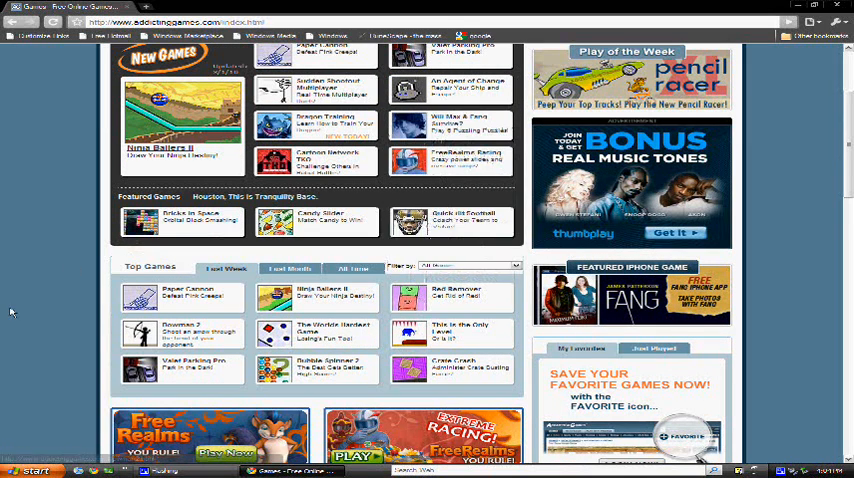
scroll("down", 3)
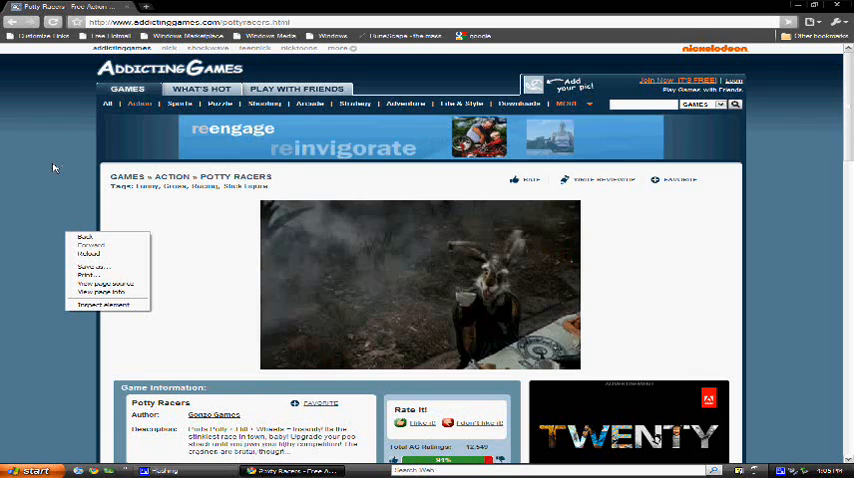
Step: View the game page's source and search it for the .swf file URL
left_click(100, 283)
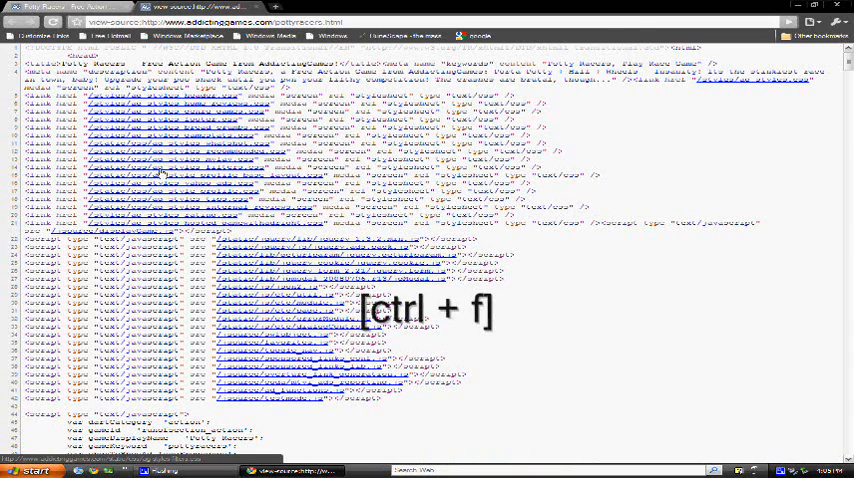
key("ctrl+f")
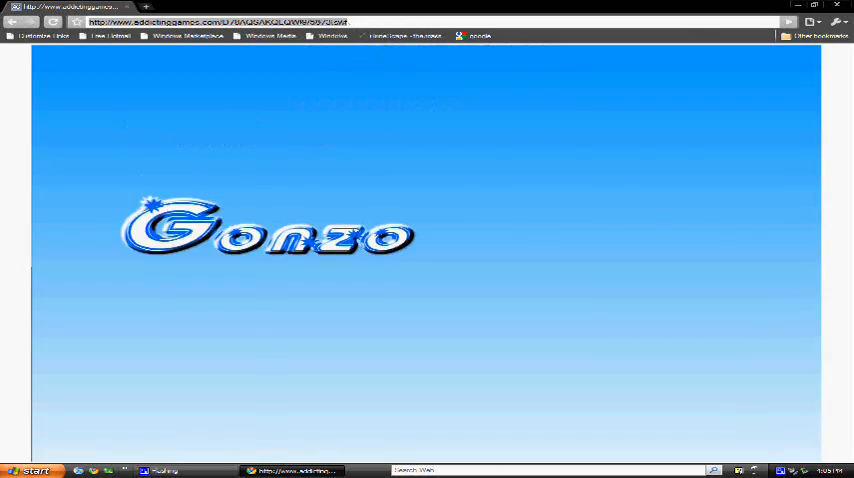
Step: Select the standalone game file's web address in the address bar
left_click(32, 471)
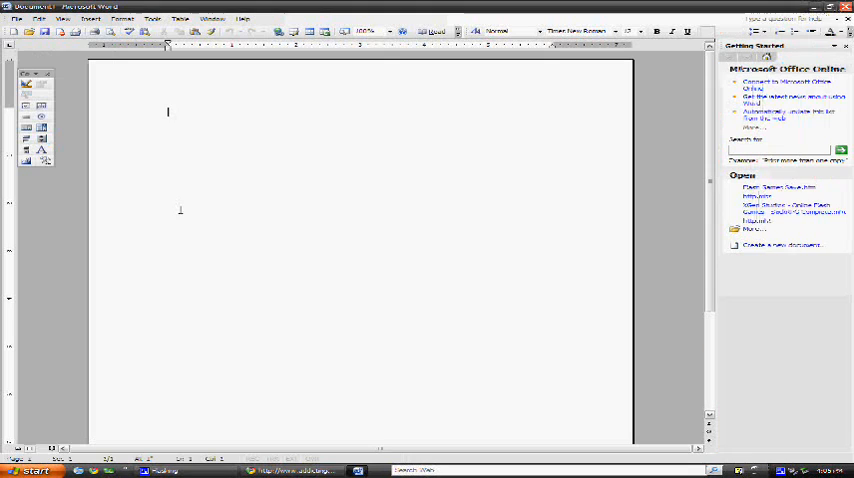
Step: Paste the game address and save it as a web page in Flash Games
key("ctrl+v")
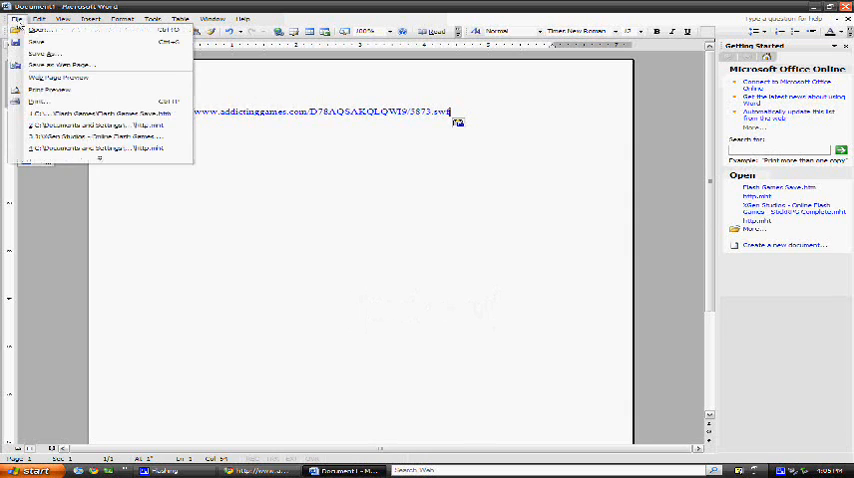
mouse_move(278, 77)
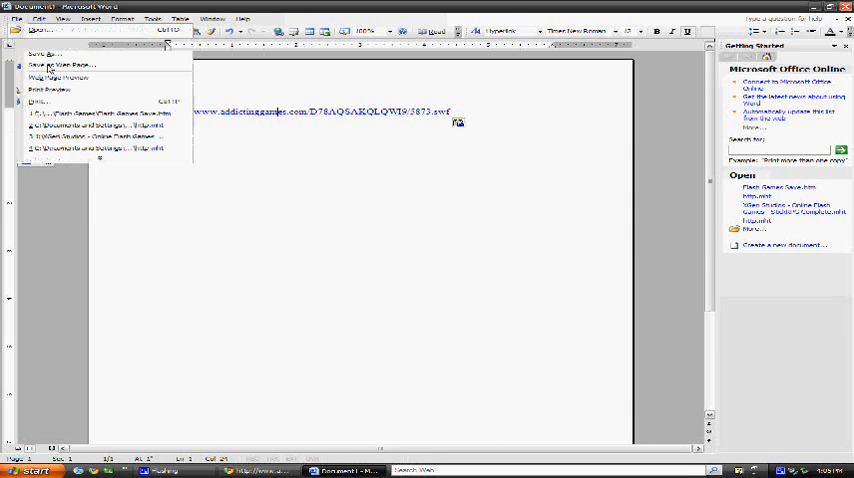
left_click(57, 65)
type("Flash Games Save(File)")
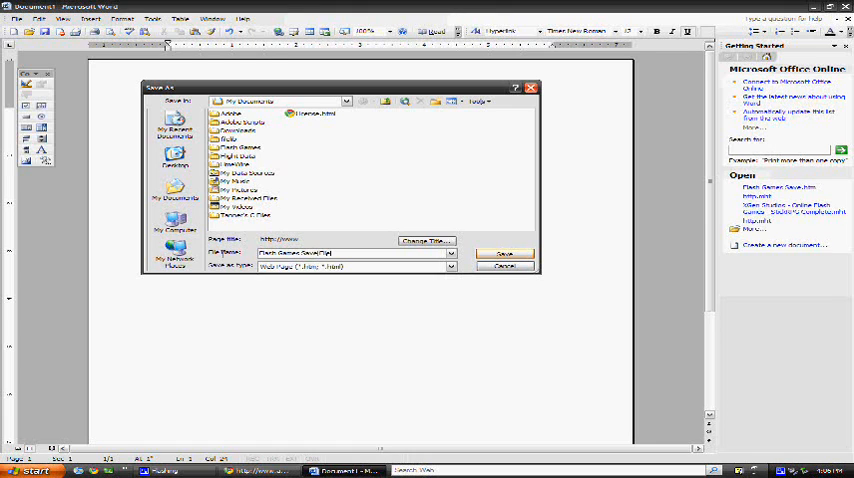
double_click(239, 147)
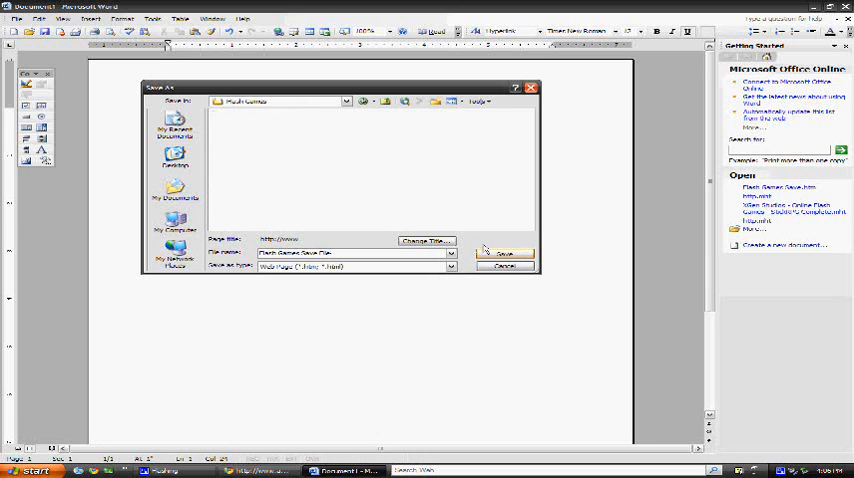
left_click(504, 253)
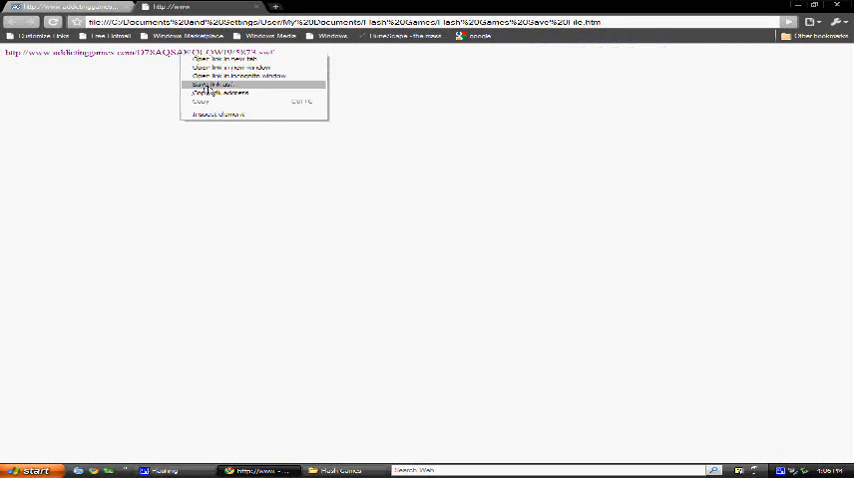
Step: Save the linked game file to the computer as Potty Racer.swf
left_click(213, 84)
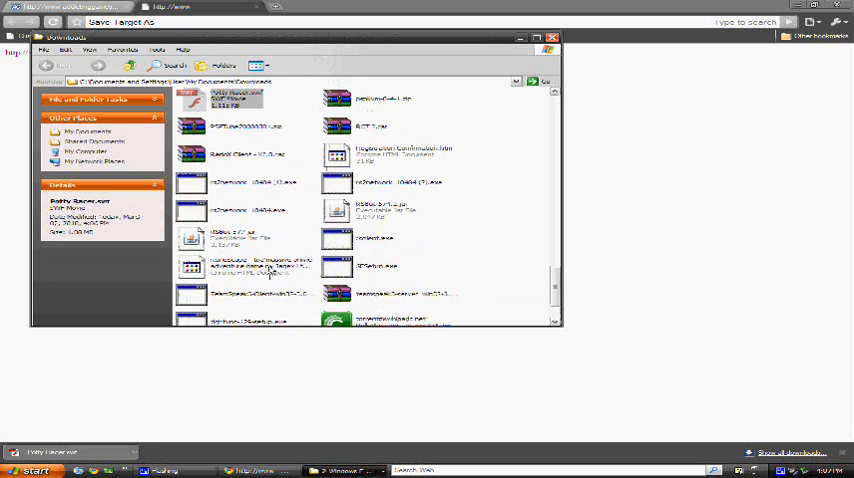
Step: Move Potty Racer.swf from Downloads into My Documents' Flash Games folder and launch it
right_click(235, 159)
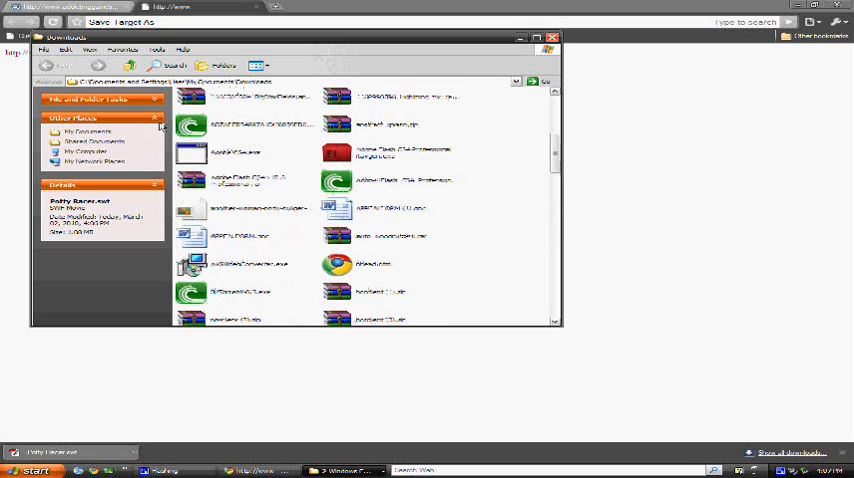
left_click(130, 65)
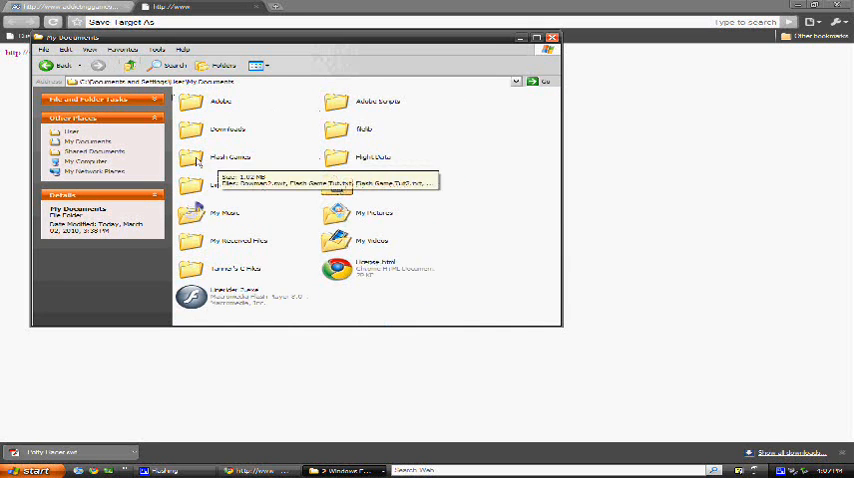
double_click(230, 157)
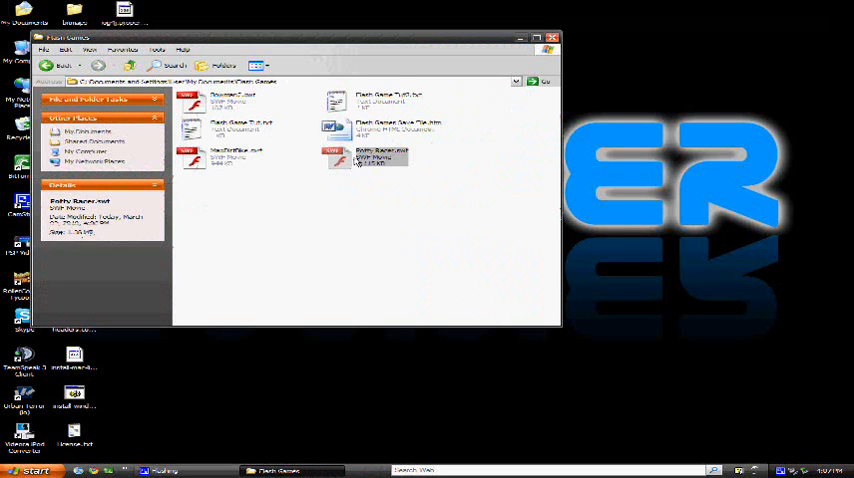
double_click(380, 156)
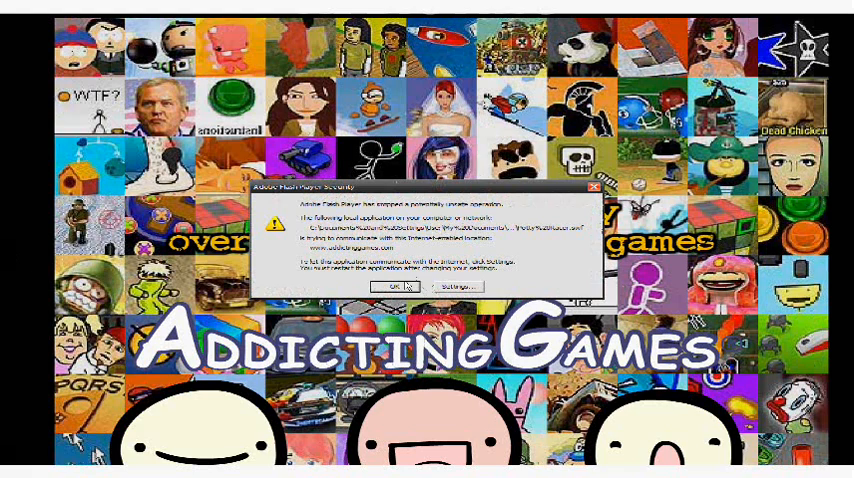
Step: Dismiss the Flash Player security warning and press START on the Potty Racers title screen
left_click(393, 286)
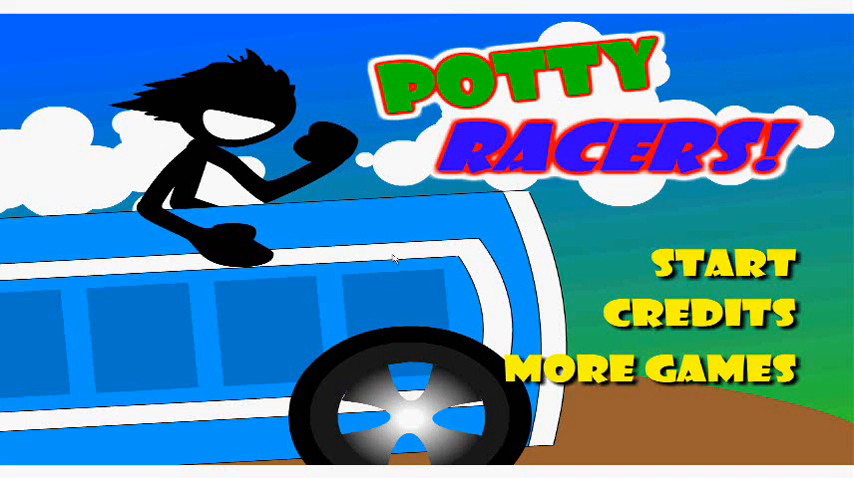
left_click(723, 264)
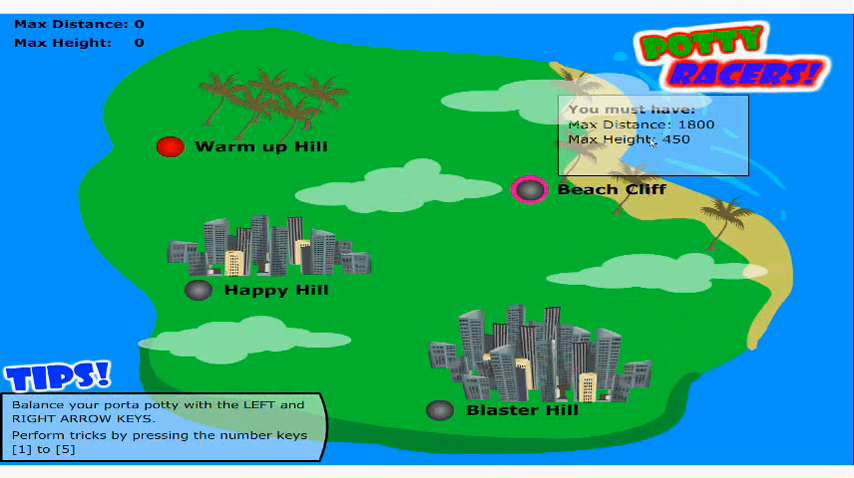